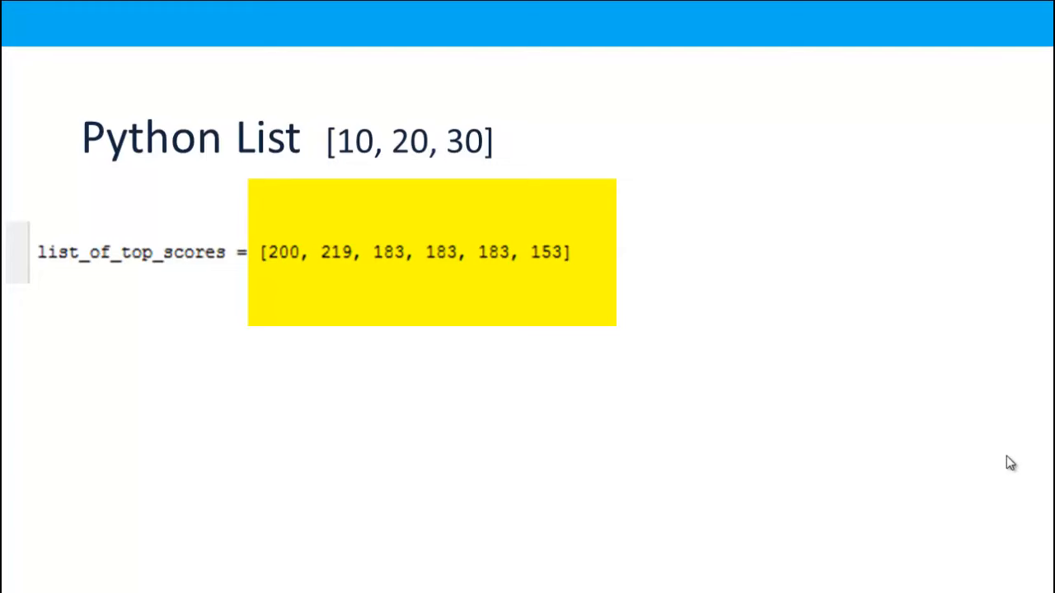
click(429, 251)
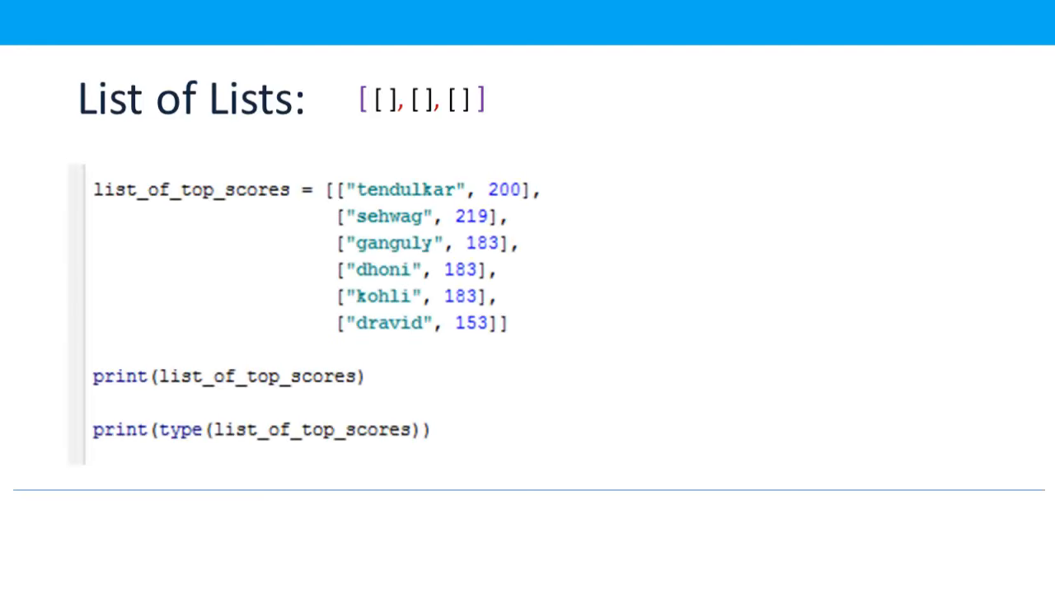
mouse_move(452, 193)
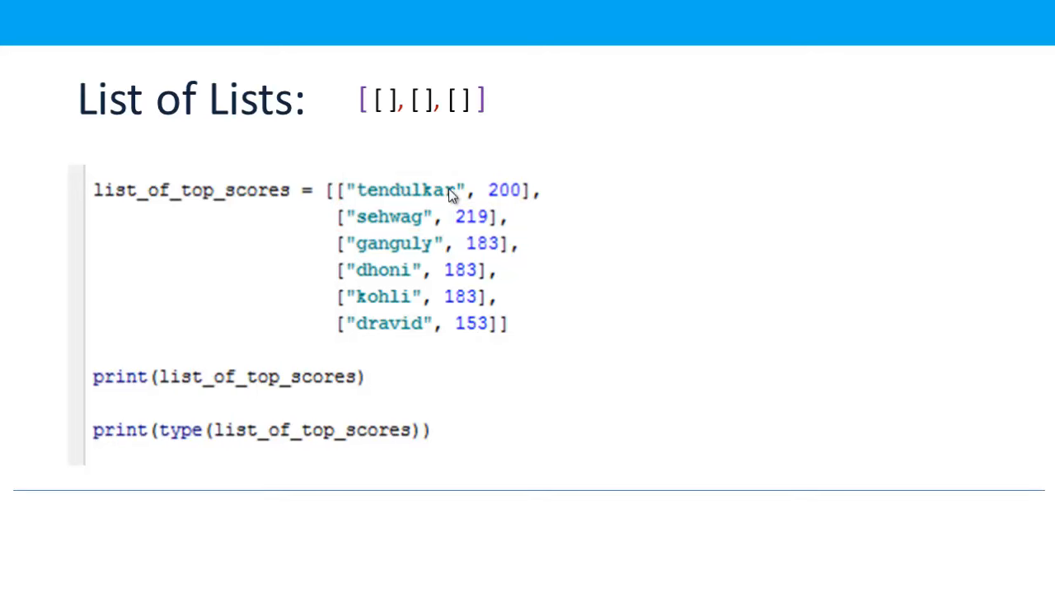
mouse_move(427, 345)
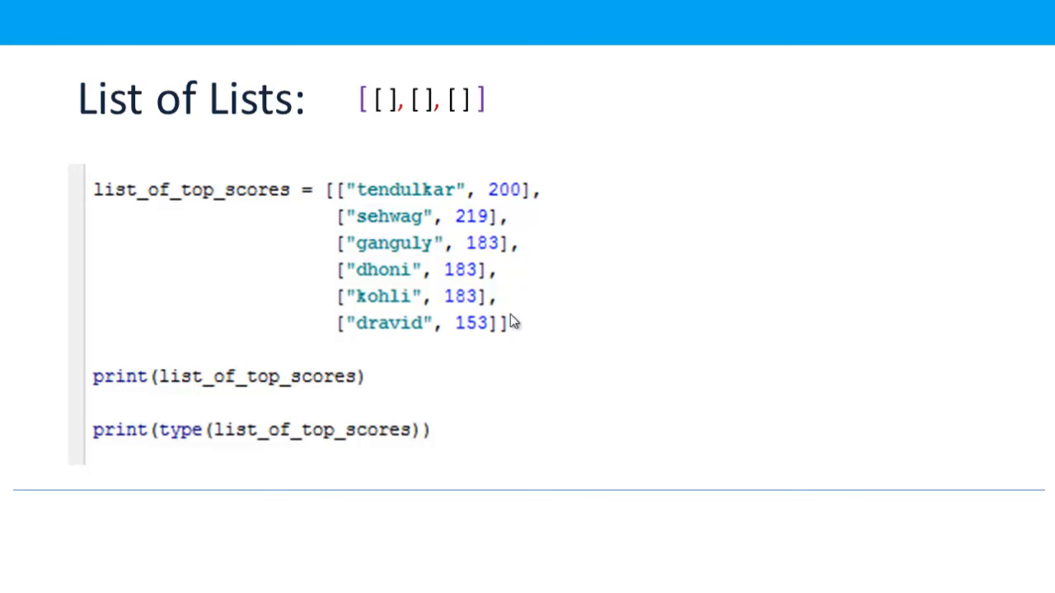
mouse_move(509, 274)
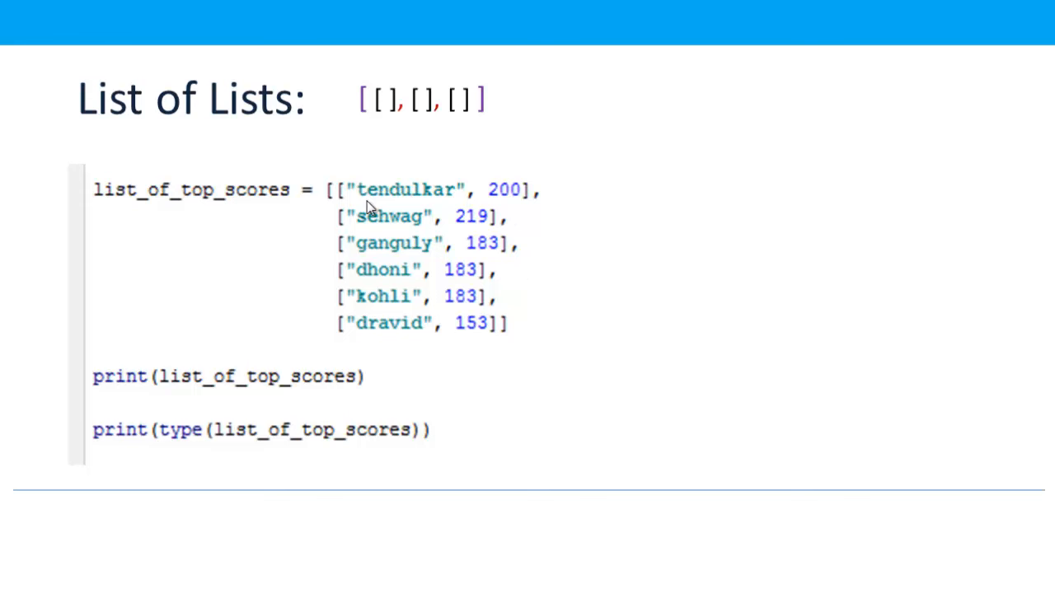
mouse_move(388, 250)
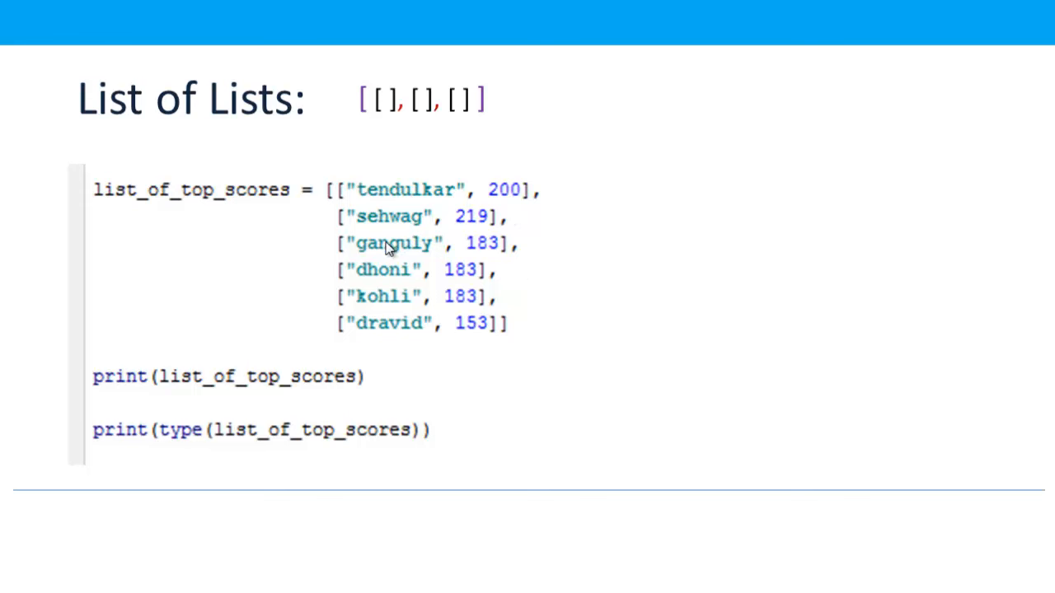
mouse_move(482, 334)
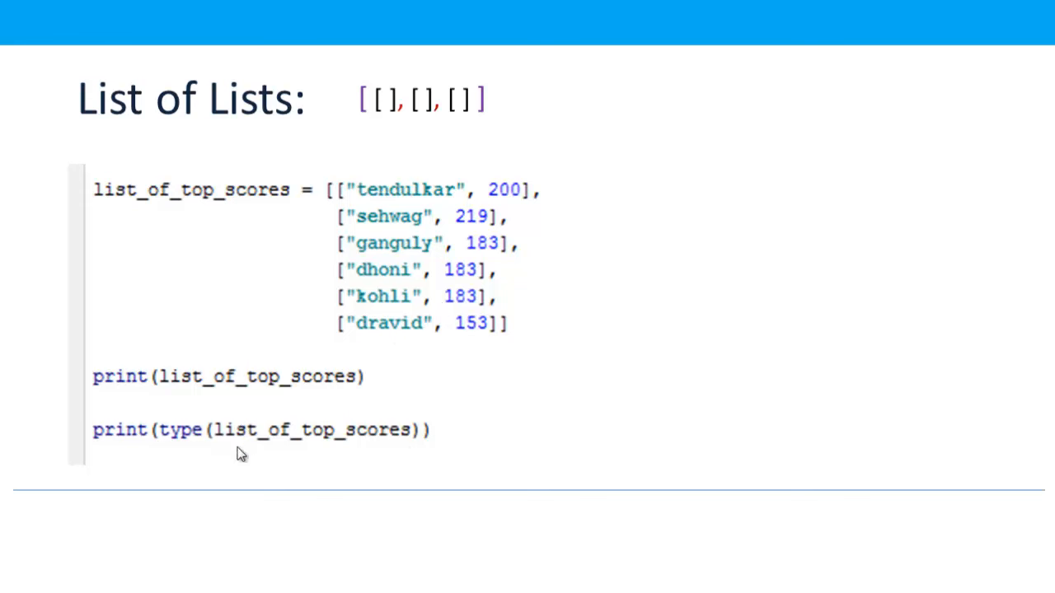
mouse_move(449, 461)
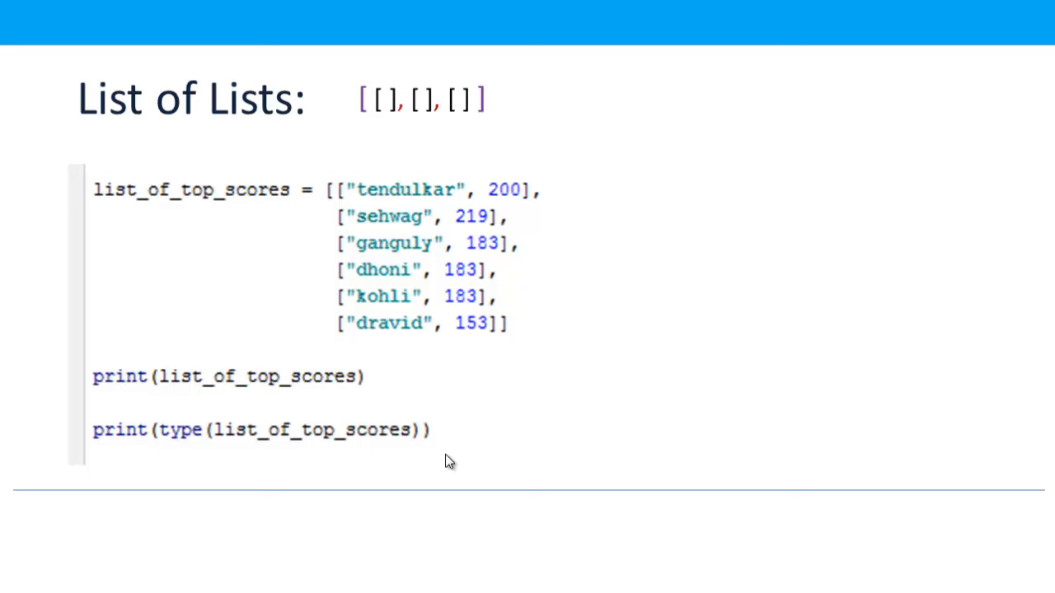